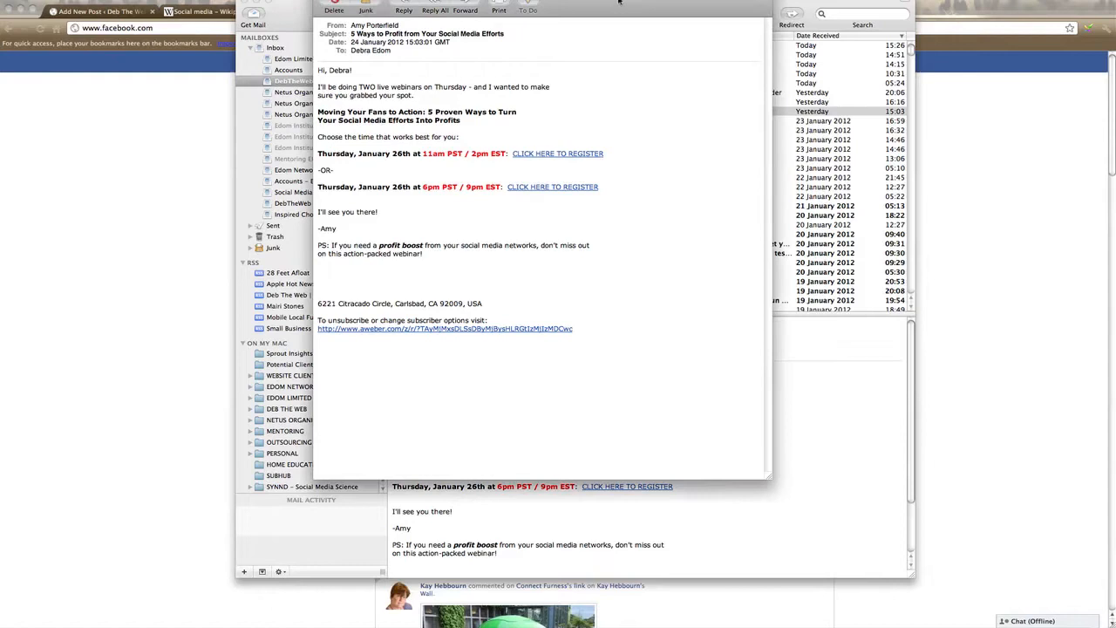
{"action": "mouse_move", "coordinate": [608, 116]}
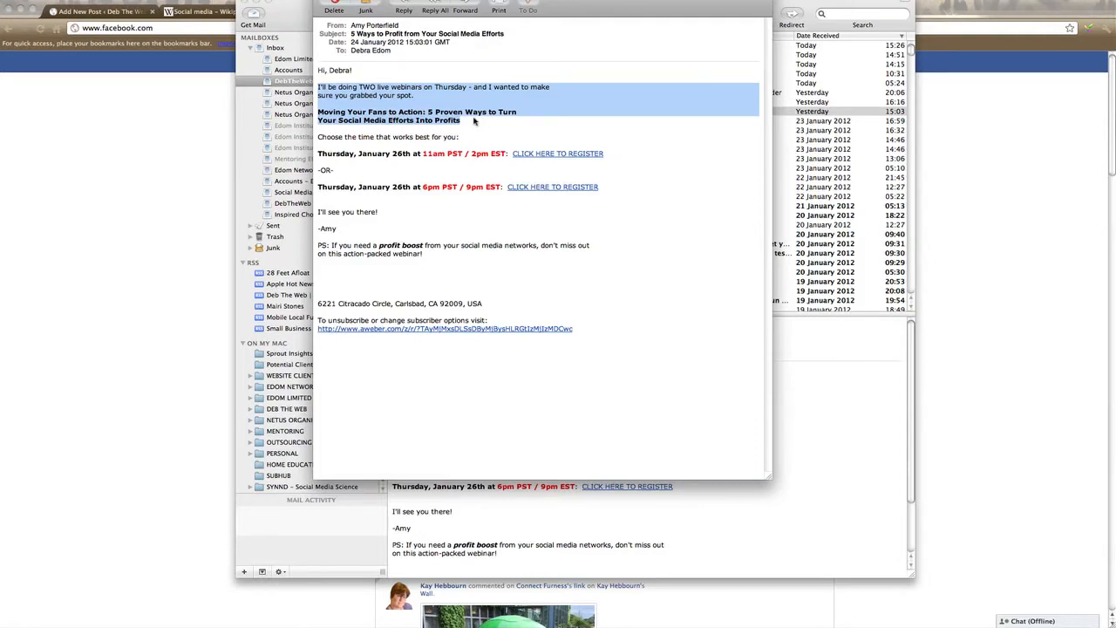
Step: Copy the webinar email's opening paragraph and its bold headline to the clipboard
{"action": "key", "text": "ctrl"}
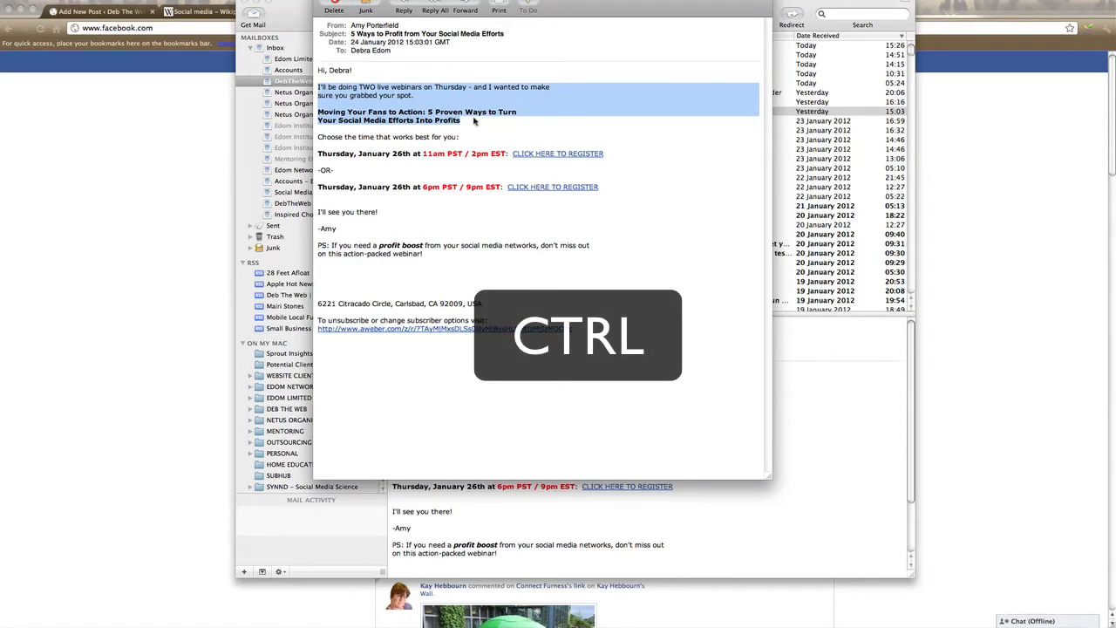
{"action": "key", "text": "cmd"}
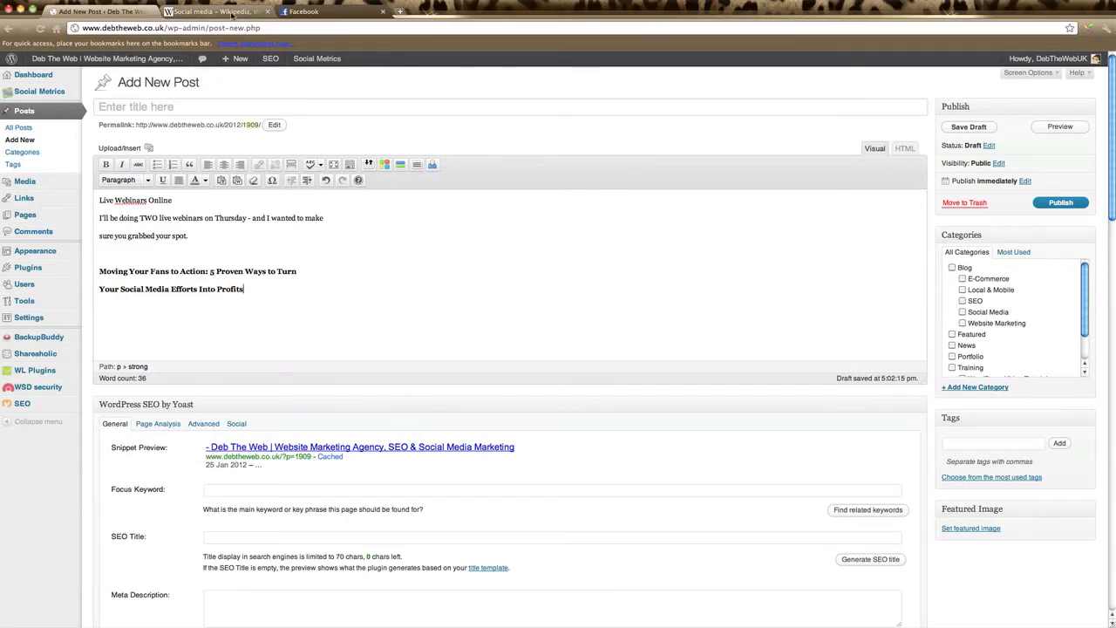
Step: Copy the opening definition paragraph of Wikipedia's Social media article
{"action": "left_click", "coordinate": [216, 12]}
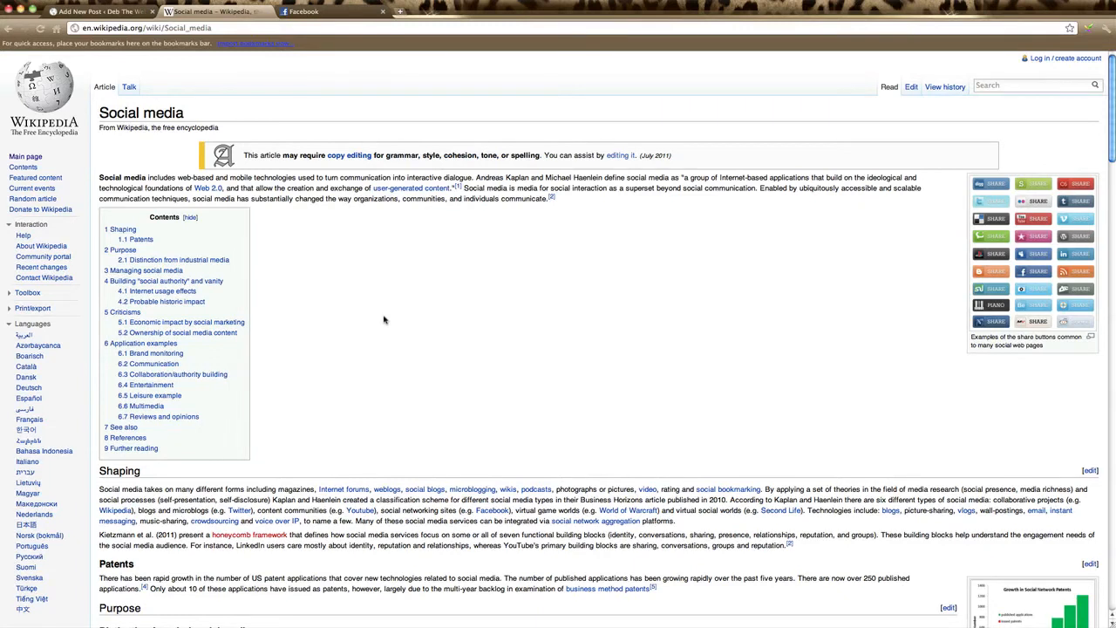
{"action": "mouse_move", "coordinate": [103, 176]}
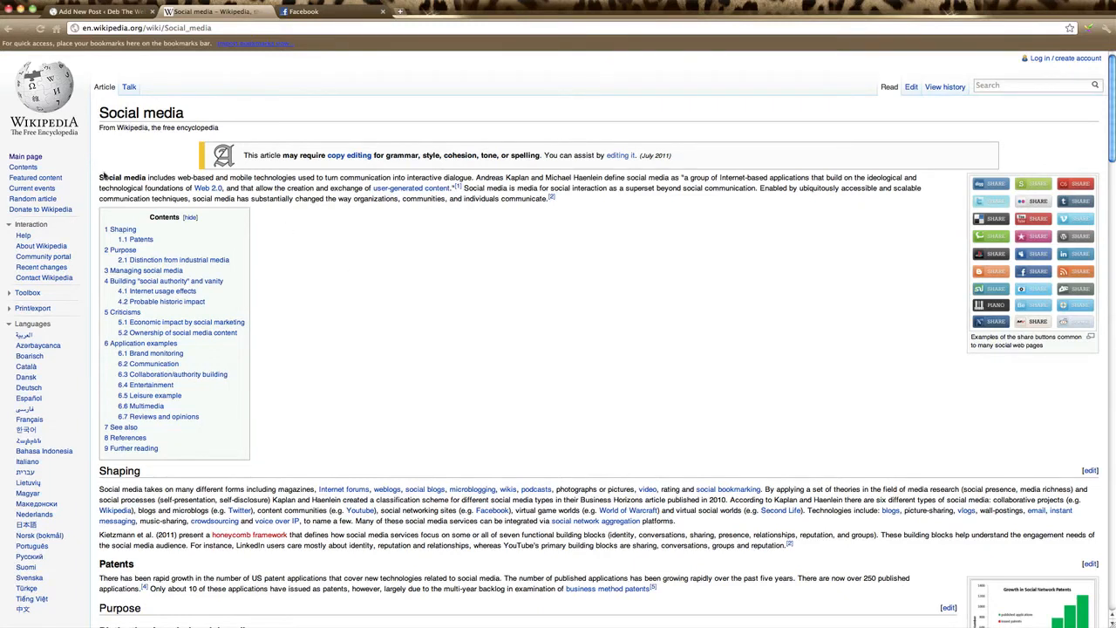
{"action": "mouse_move", "coordinate": [517, 185]}
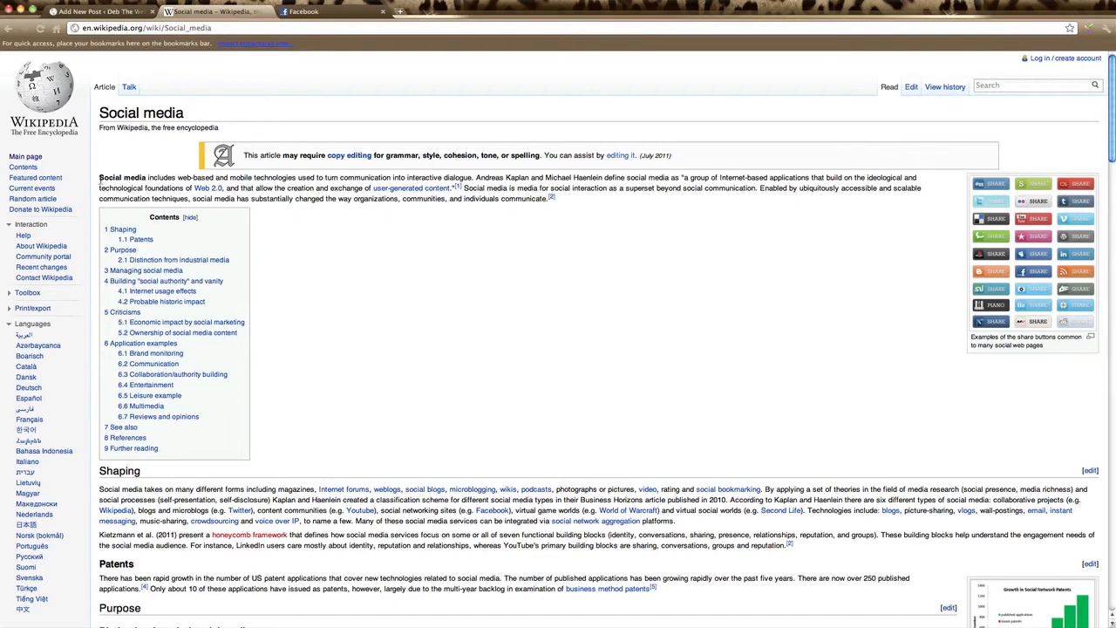
{"action": "mouse_move", "coordinate": [100, 180]}
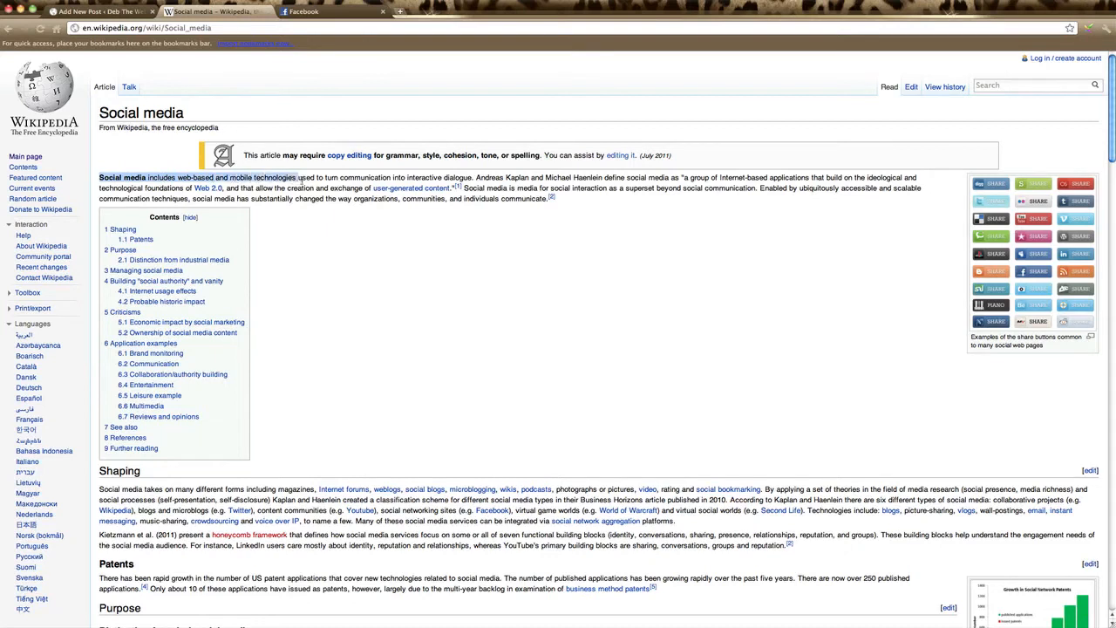
{"action": "left_click_drag", "start_coordinate": [298, 177], "coordinate": [514, 198]}
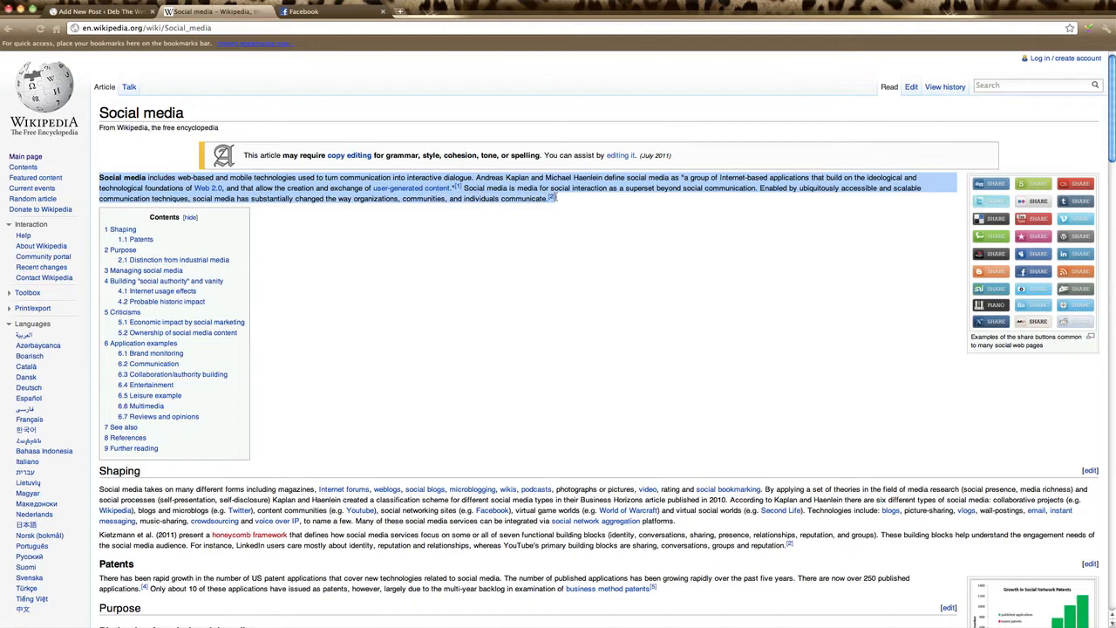
{"action": "mouse_move", "coordinate": [564, 206]}
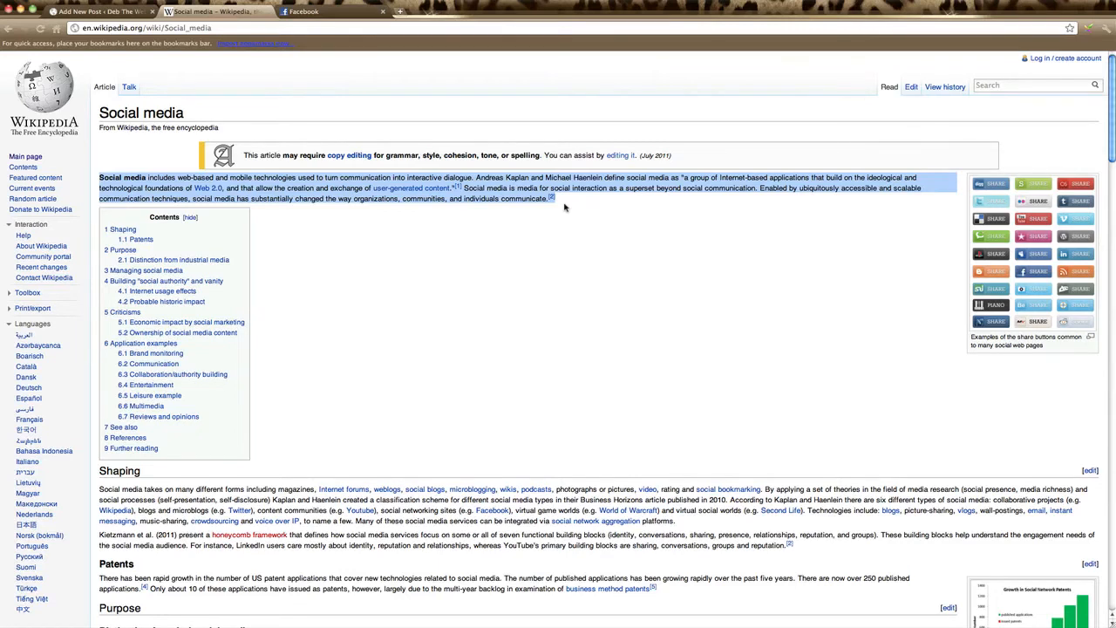
{"action": "key", "text": "ctrl+c"}
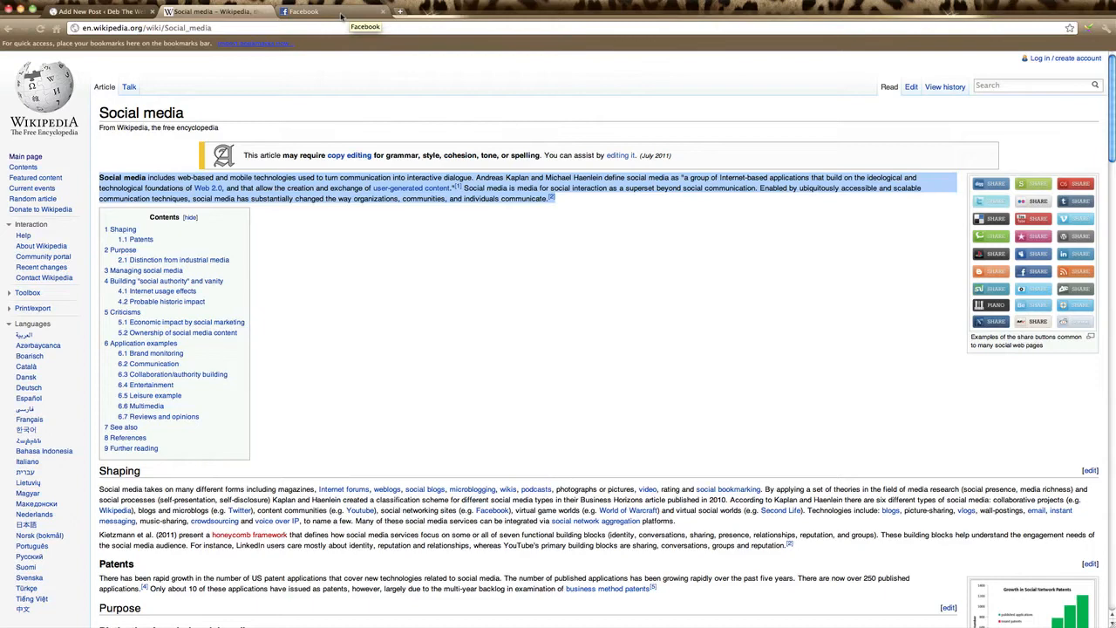
Step: Paste the Wikipedia paragraph into the Facebook profile's status box
{"action": "left_click", "coordinate": [314, 12]}
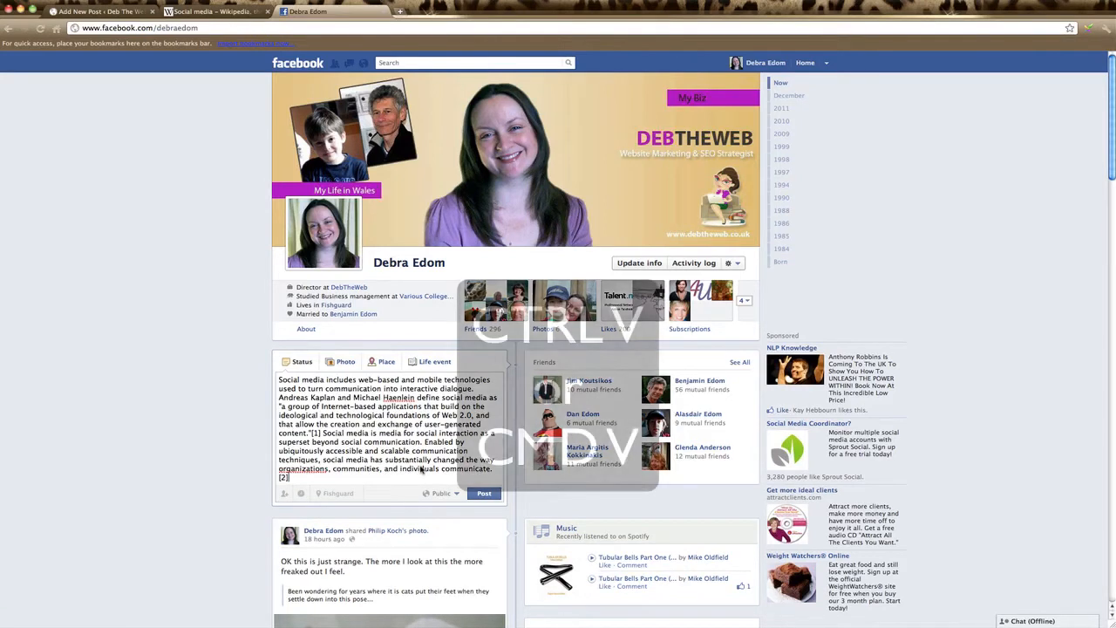
{"action": "key", "text": "ctrl+v"}
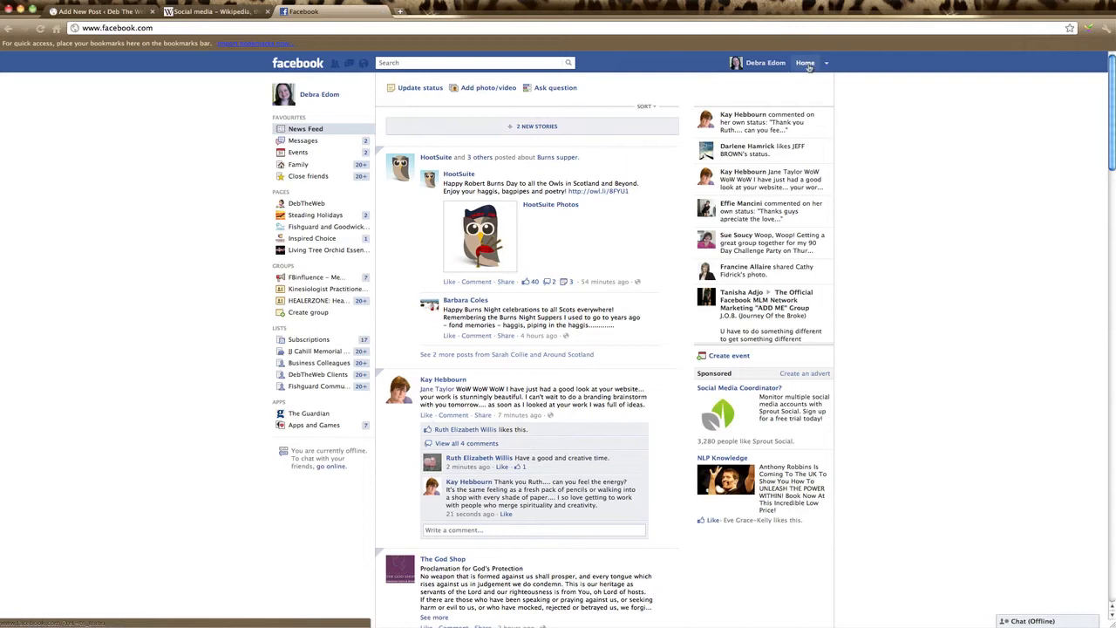
Step: Expand The God Shop's 'Proclamation for God's Protection' post and copy its full text
{"action": "scroll", "scroll_direction": "down", "scroll_amount": 3}
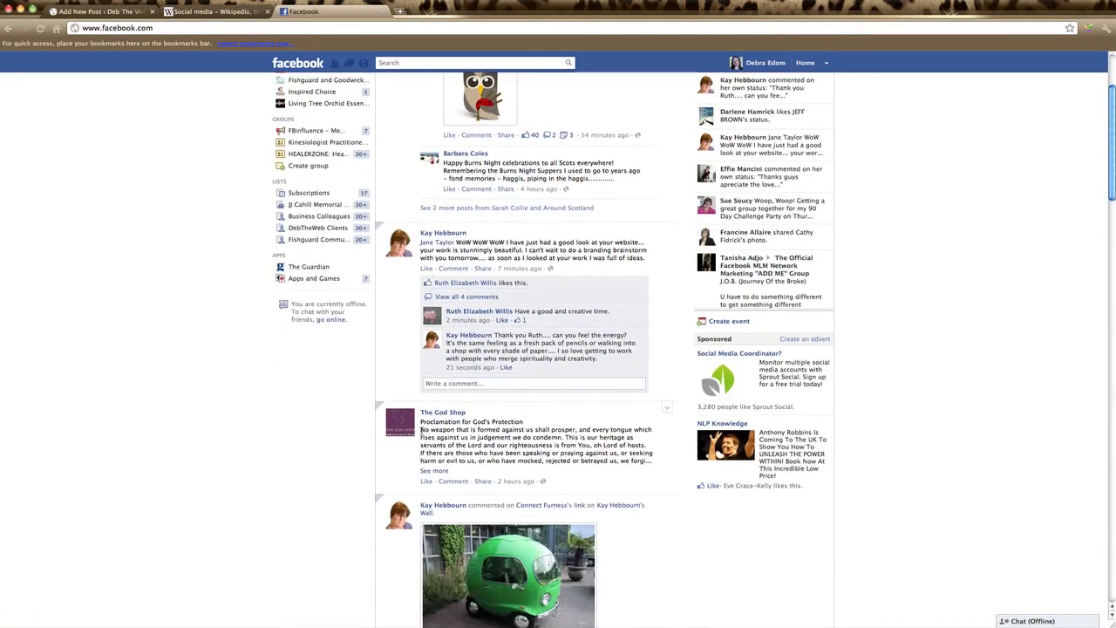
{"action": "left_click_drag", "start_coordinate": [420, 429], "coordinate": [648, 460]}
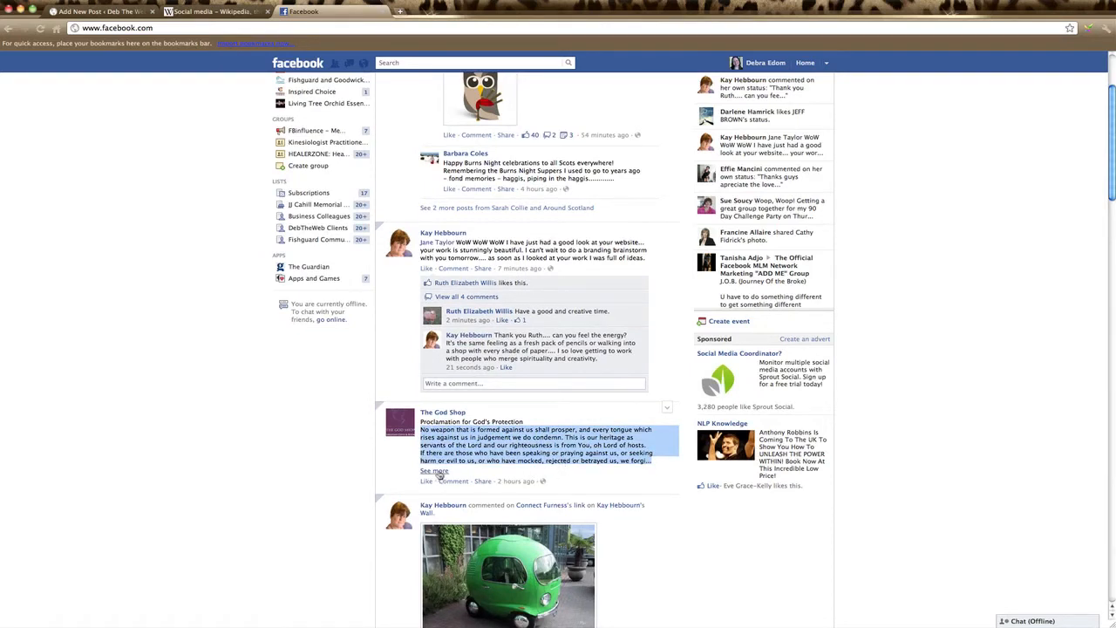
{"action": "left_click", "coordinate": [434, 471]}
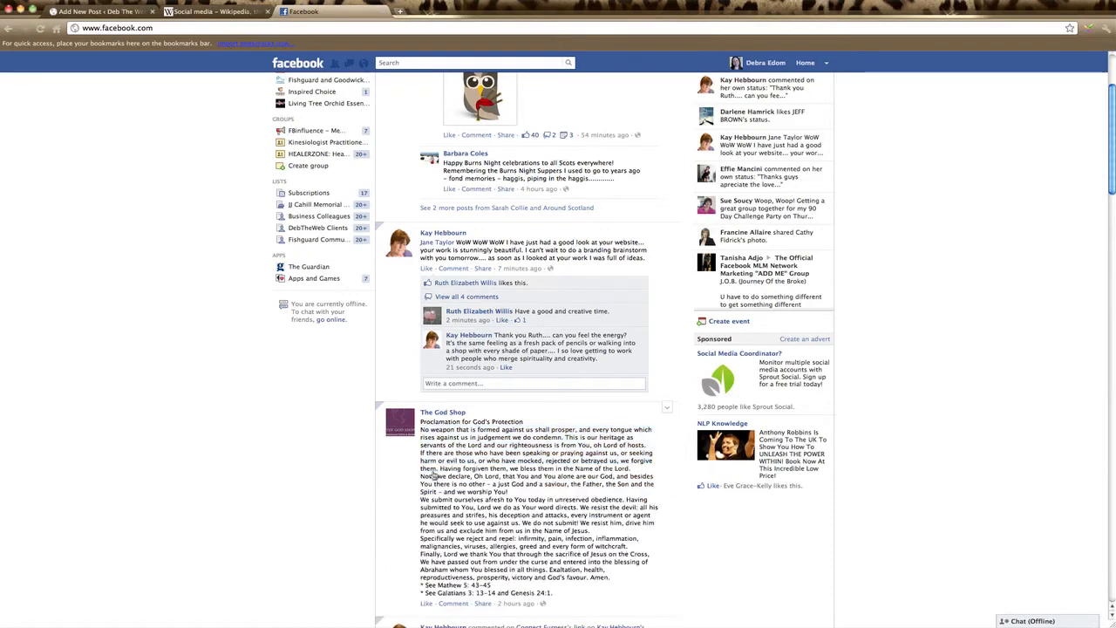
{"action": "scroll", "scroll_direction": "down", "scroll_amount": 3}
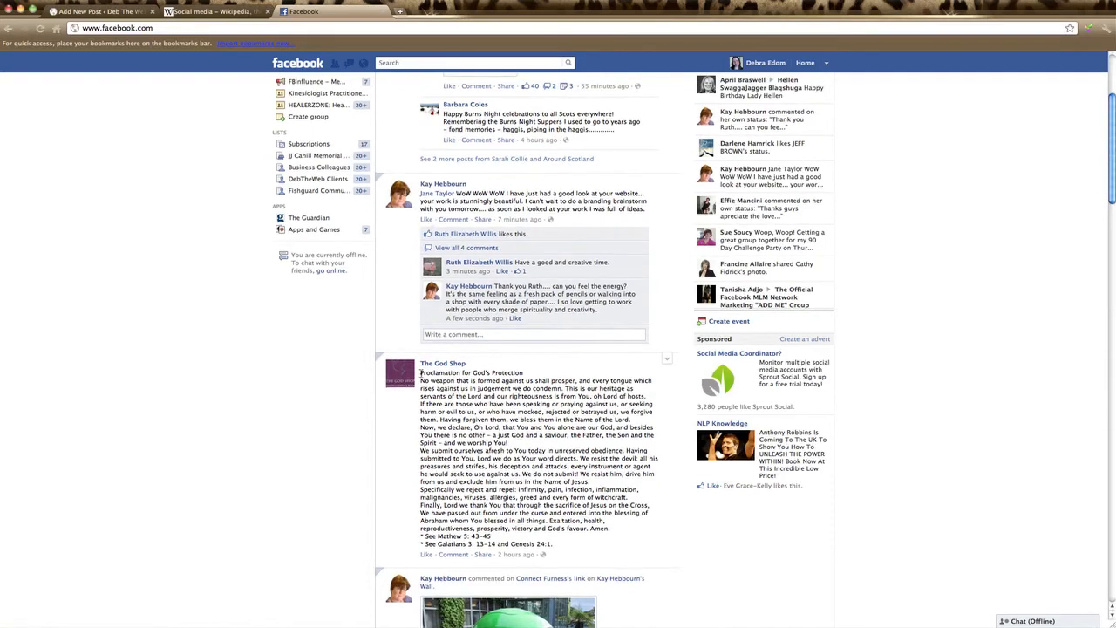
{"action": "left_click_drag", "start_coordinate": [420, 372], "coordinate": [541, 380]}
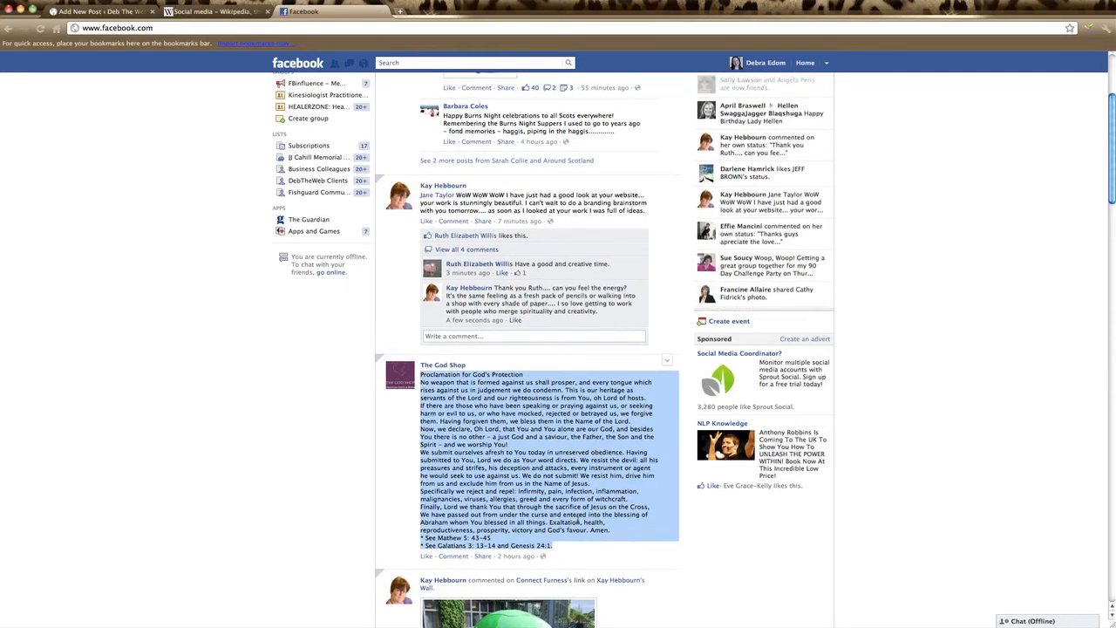
{"action": "key", "text": "ctrl+c"}
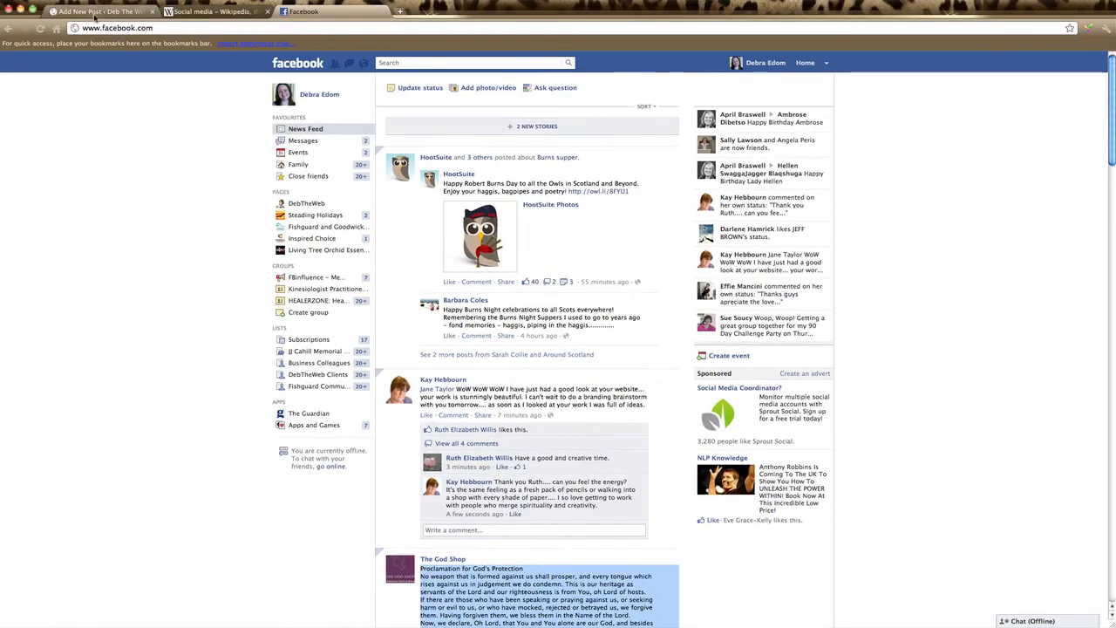
Step: Paste the proclamation into the WordPress post body below the webinar headline
{"action": "left_click", "coordinate": [96, 11]}
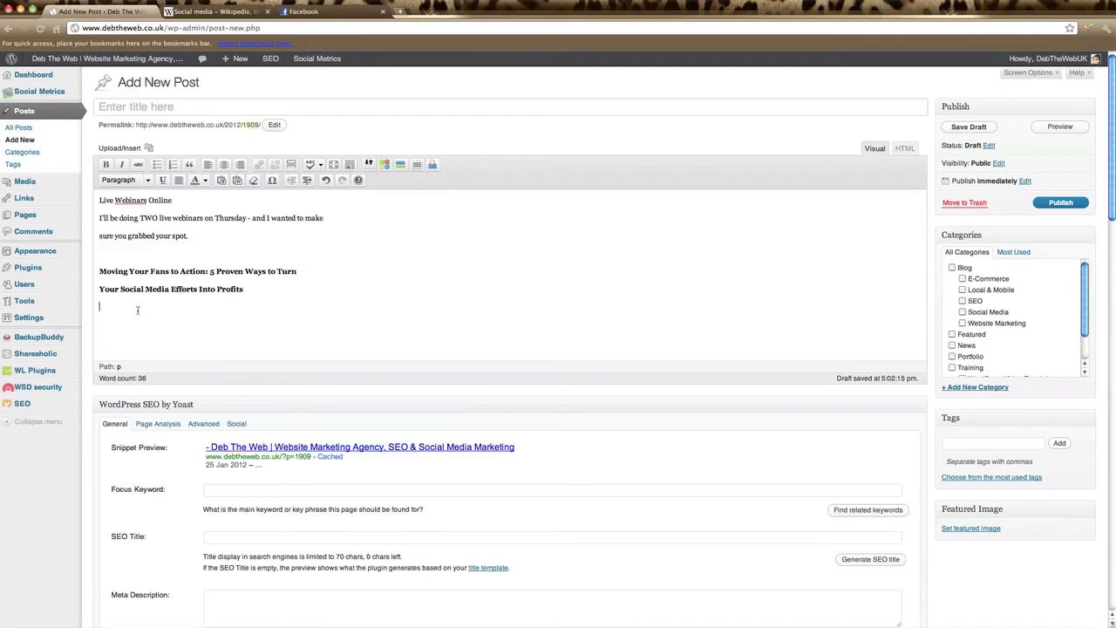
{"action": "key", "text": "ctrl+v"}
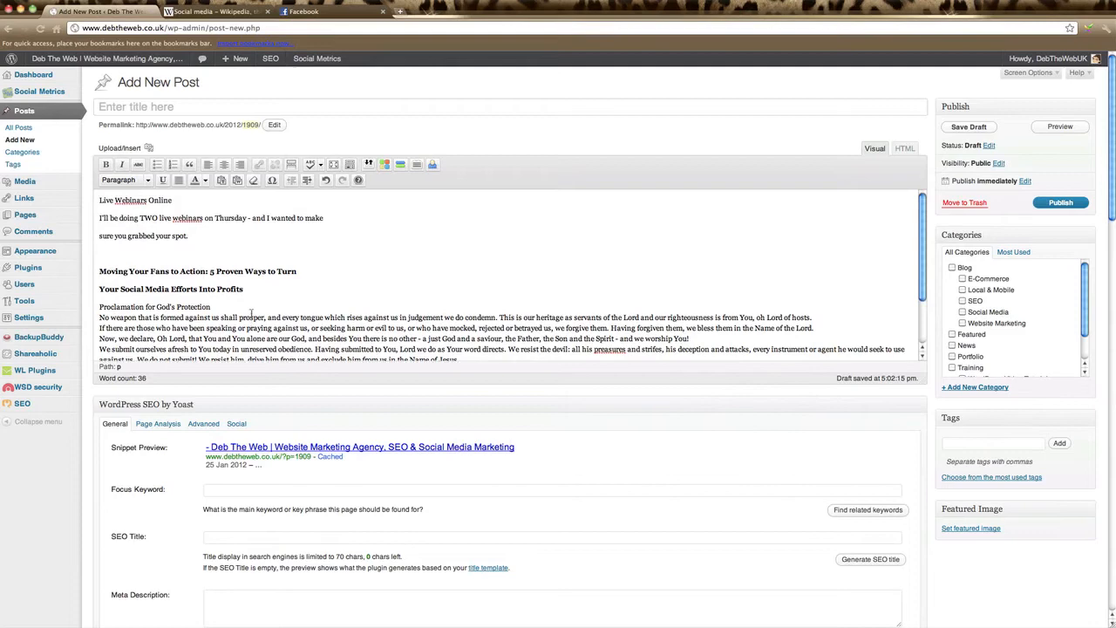
{"action": "scroll", "scroll_direction": "down", "scroll_amount": 3}
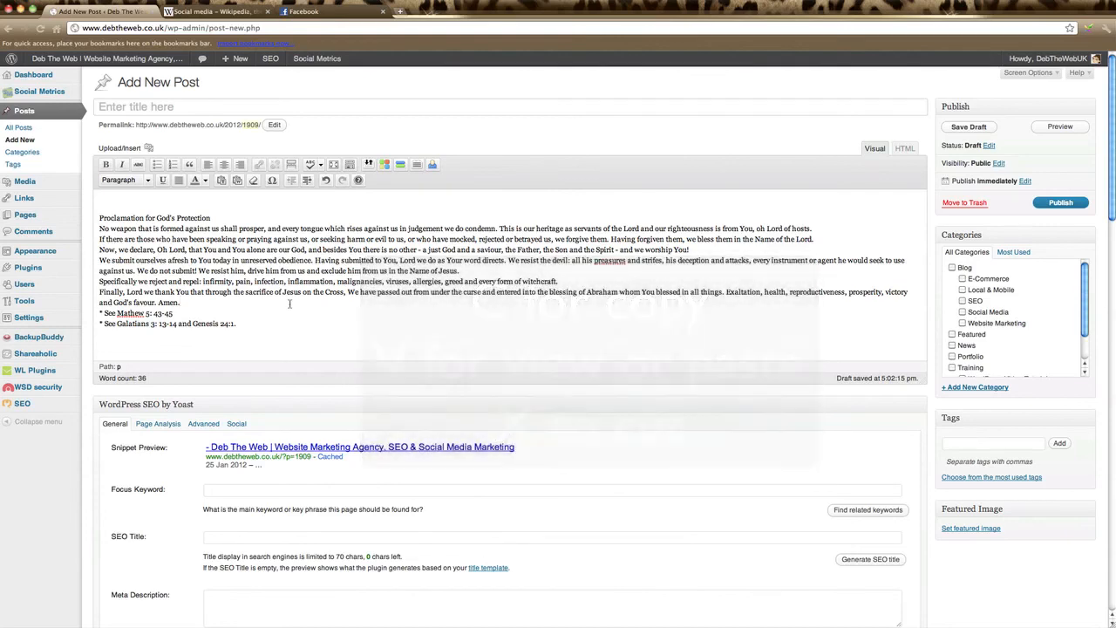
{"action": "left_click", "coordinate": [968, 127]}
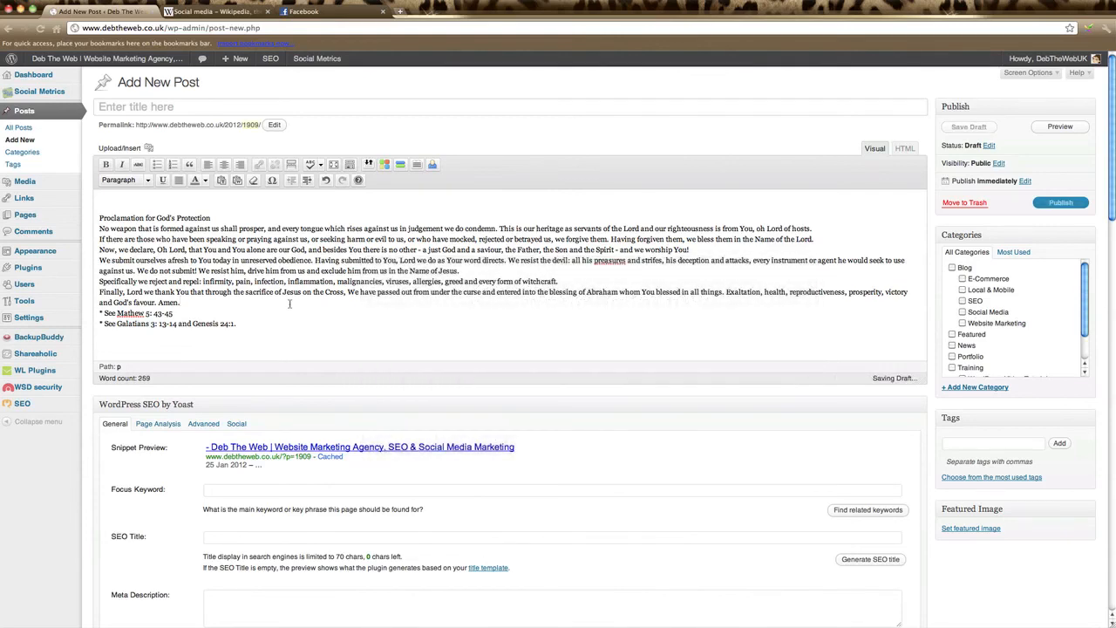